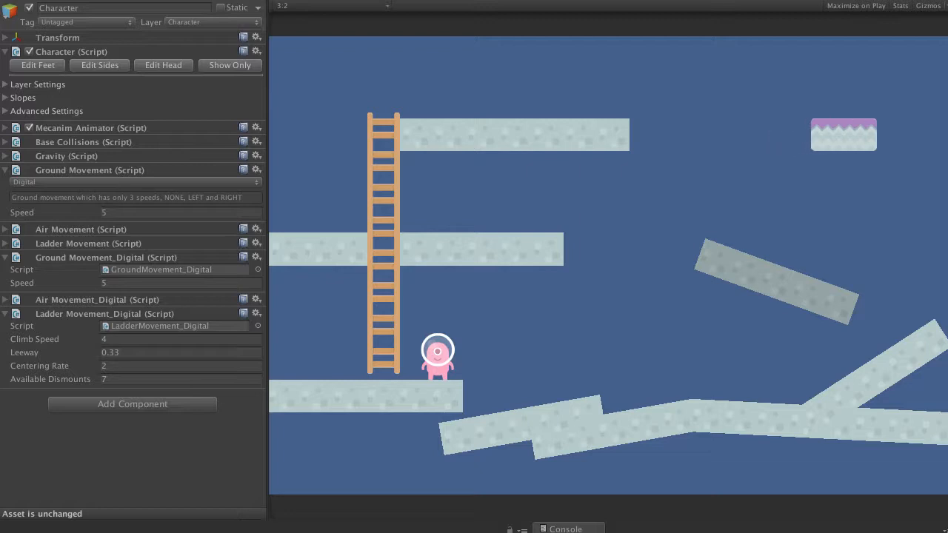
Remove the Ground, Air and Ladder Movement_Digital components from the Character
click(23, 97)
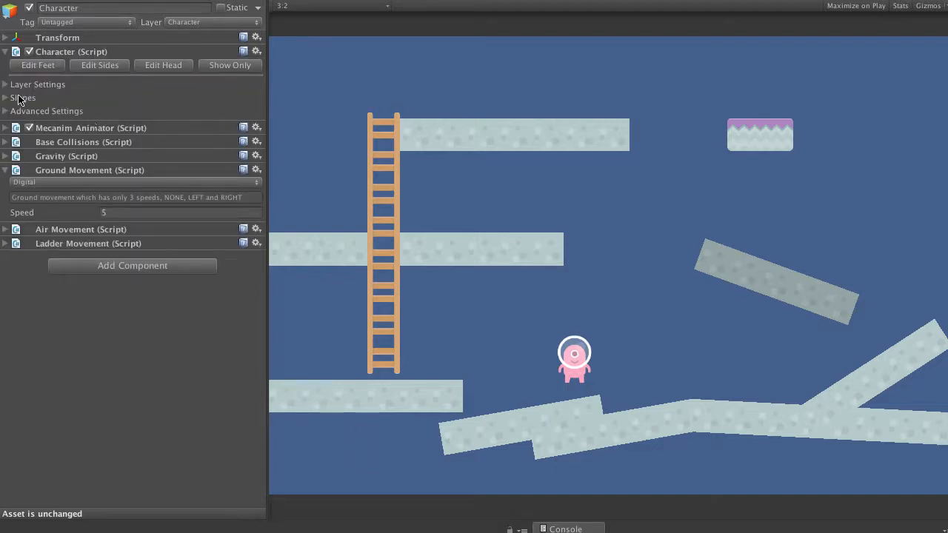
Expand Slopes and raise Slope Acceleration to 0.55 with slopes allowed
click(23, 97)
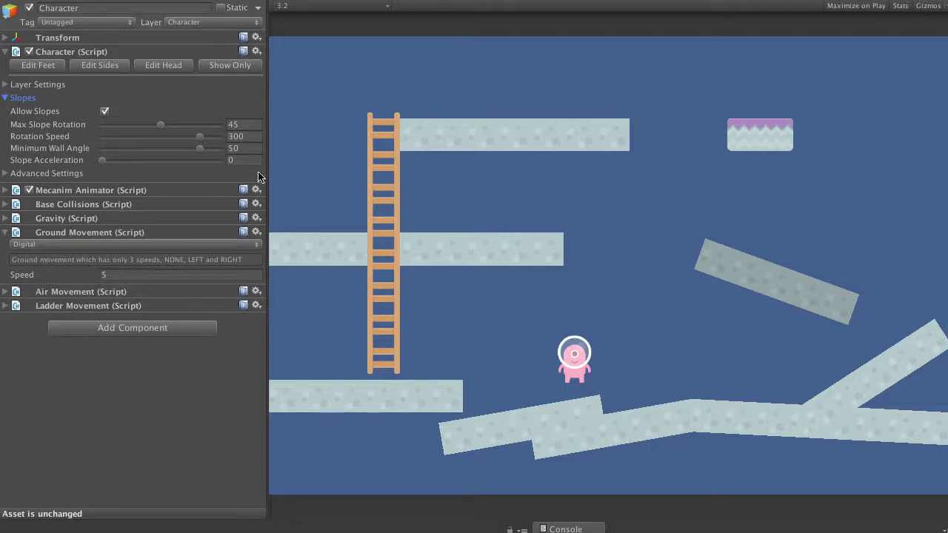
click(103, 160)
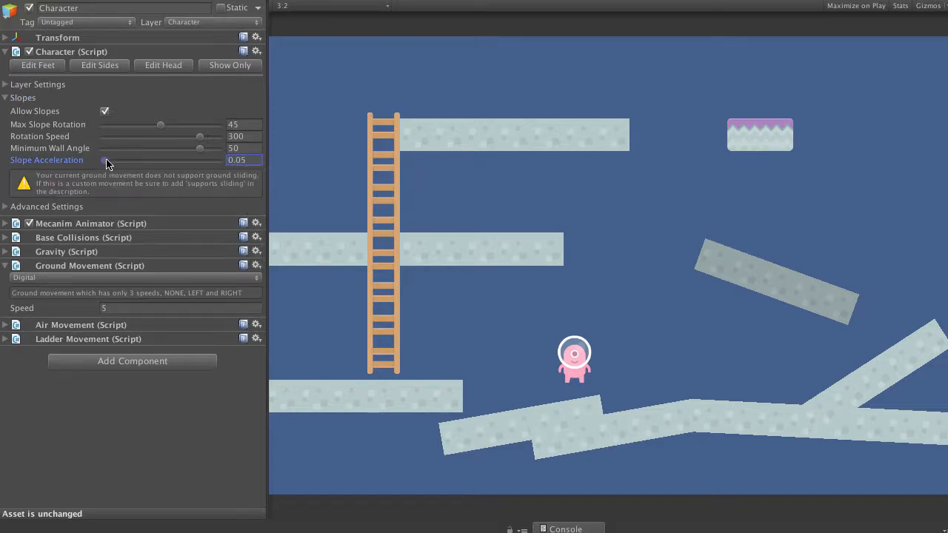
drag(106, 160, 136, 160)
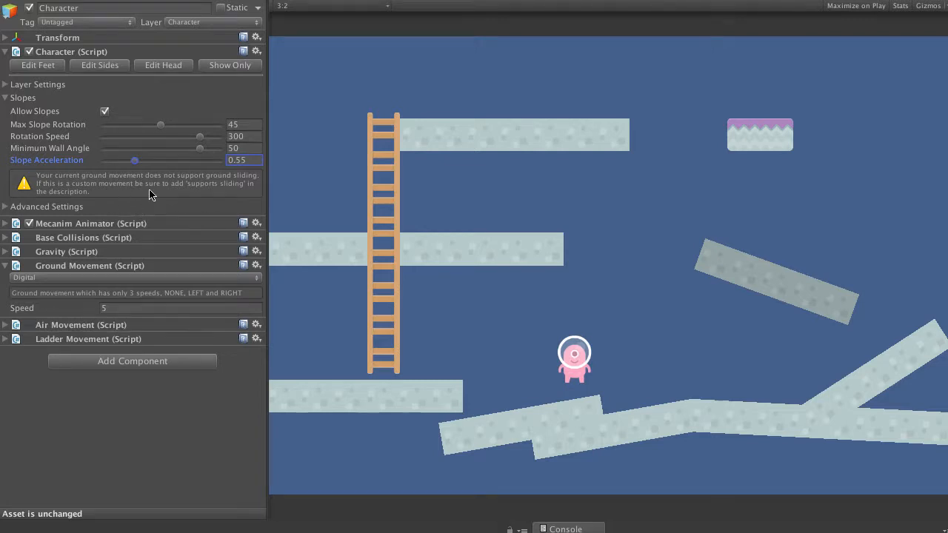
mouse_move(84, 268)
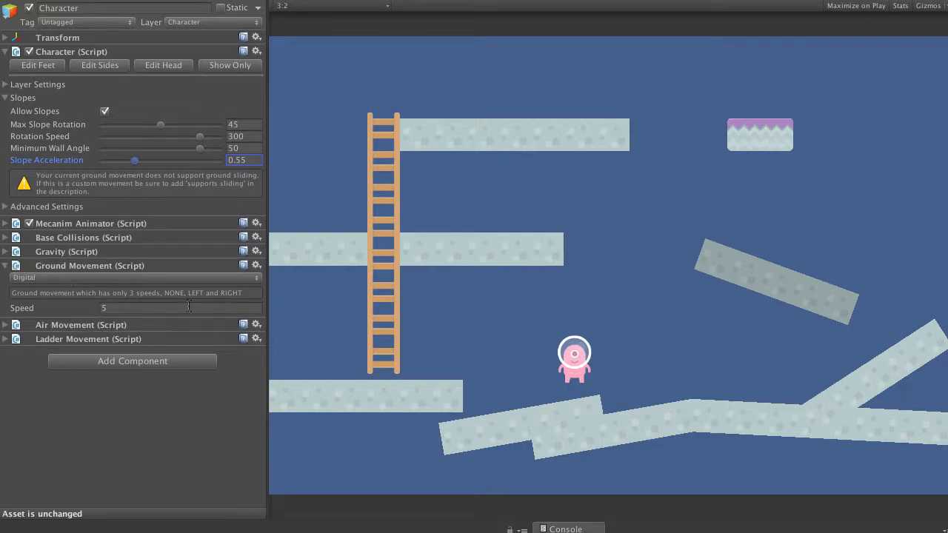
Switch Ground Movement from Digital to Physics, clearing the sliding warning
click(133, 277)
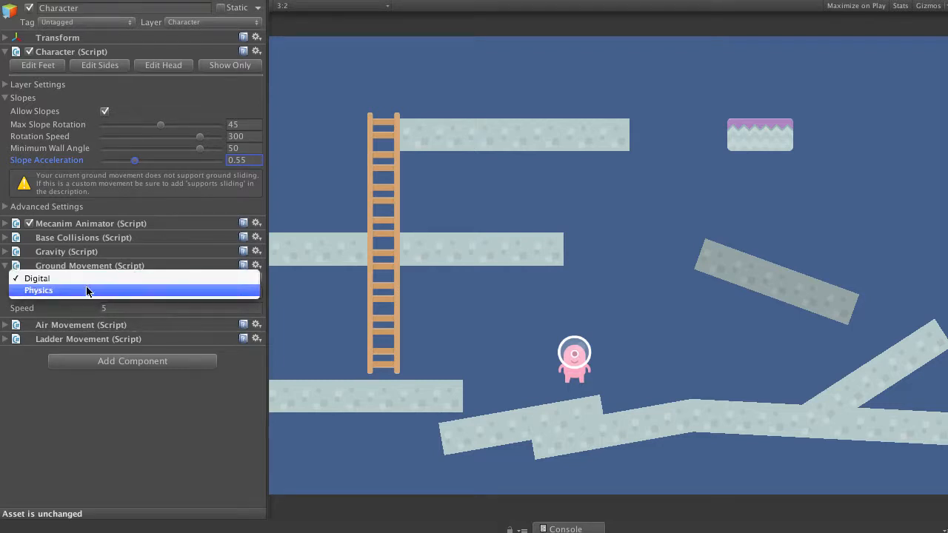
click(39, 290)
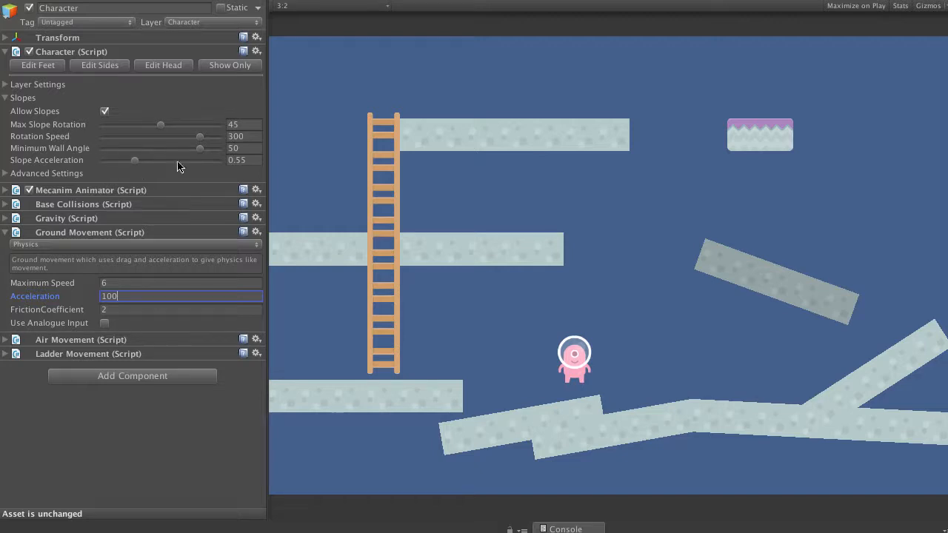
mouse_move(56, 342)
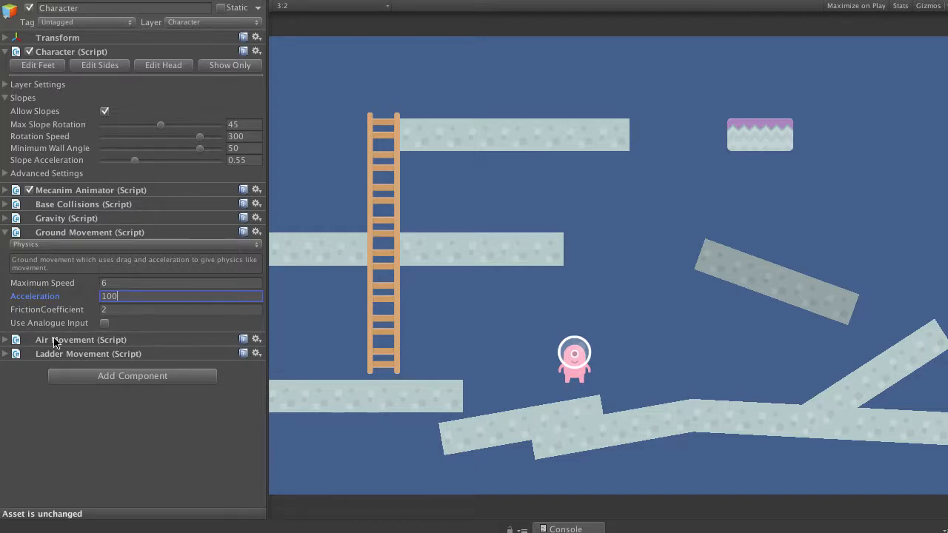
mouse_move(426, 21)
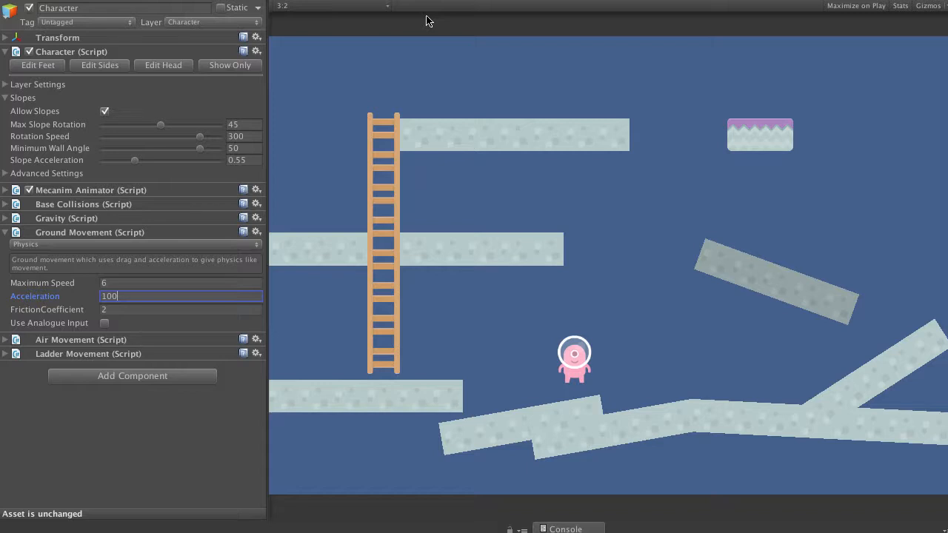
mouse_move(607, 369)
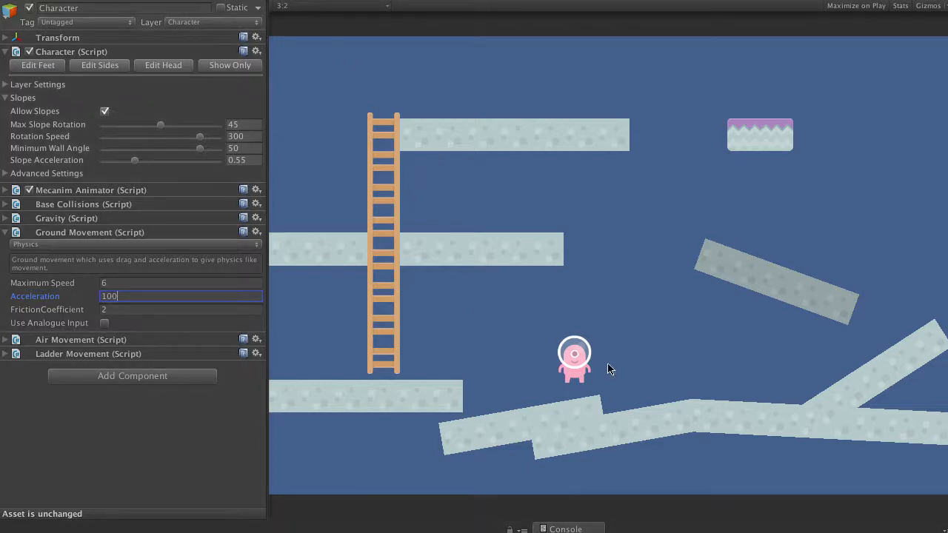
mouse_move(692, 496)
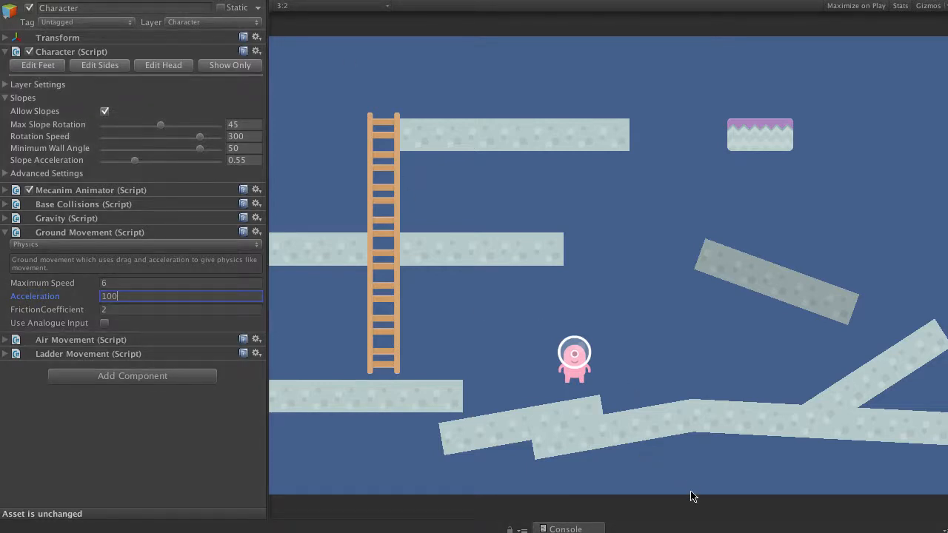